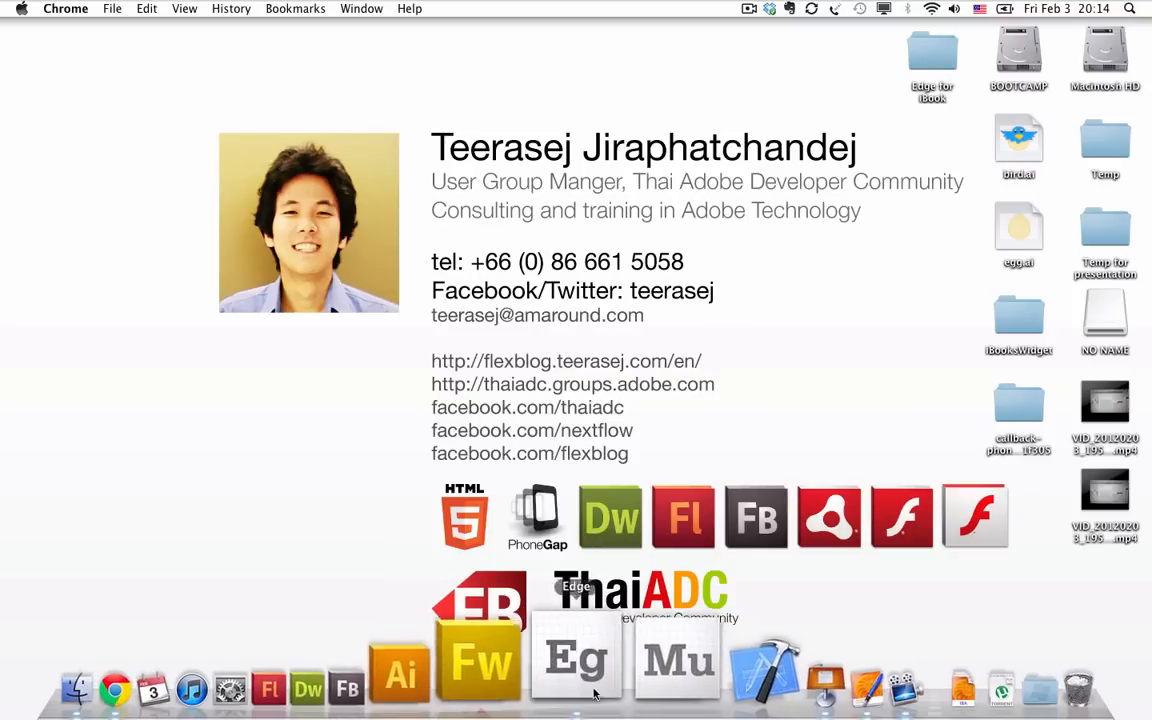
Step: Switch to Adobe Edge showing the egg-hatching bird project
{"action": "left_click", "coordinate": [576, 656]}
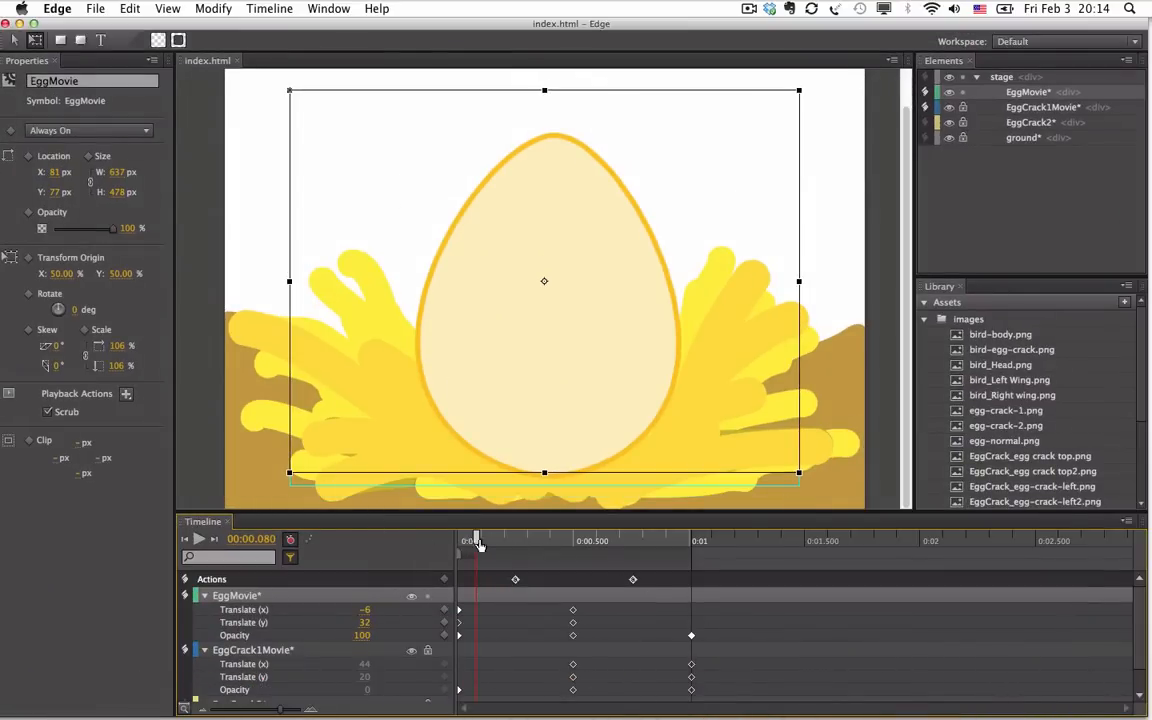
Step: Scrub the timeline playhead through the egg-cracking frames of the animation
{"action": "left_click_drag", "start_coordinate": [478, 540], "coordinate": [644, 540]}
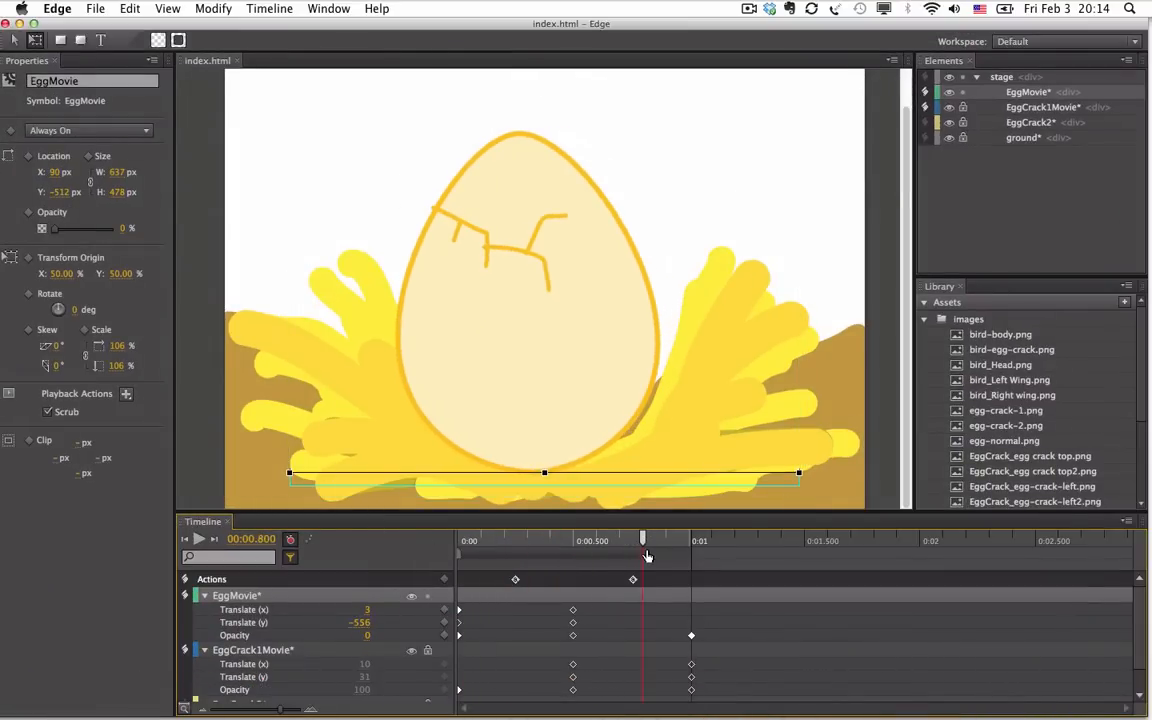
{"action": "left_click_drag", "start_coordinate": [644, 540], "coordinate": [524, 540]}
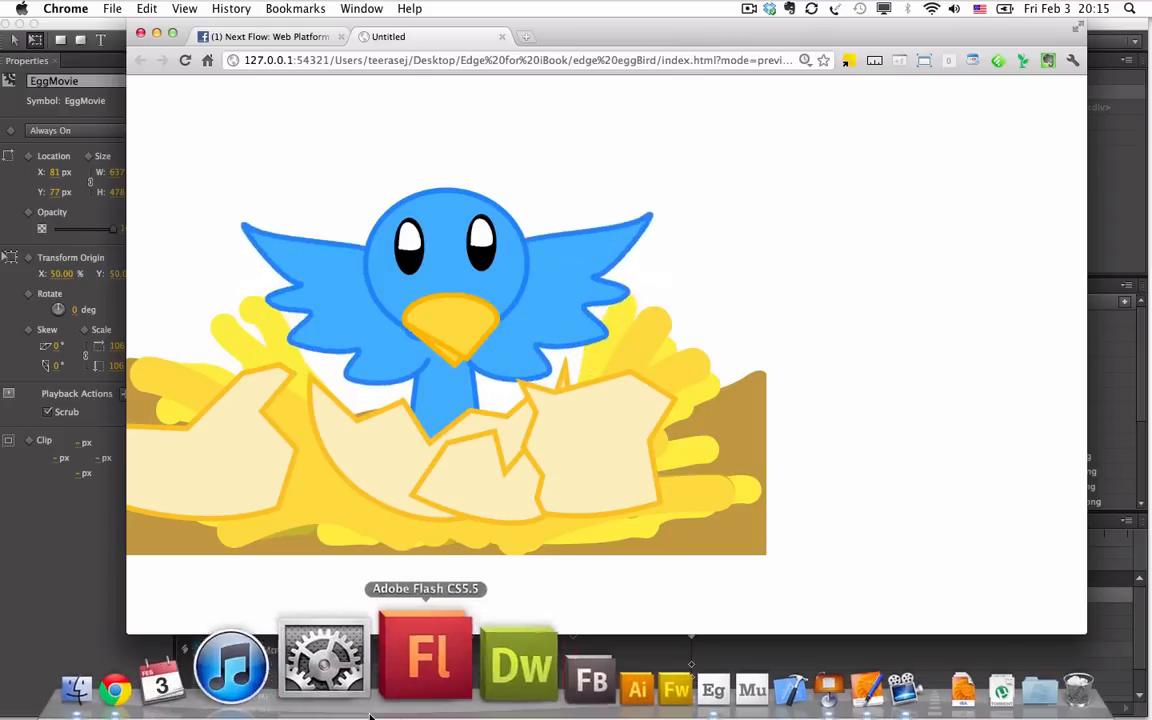
{"action": "left_click", "coordinate": [172, 660]}
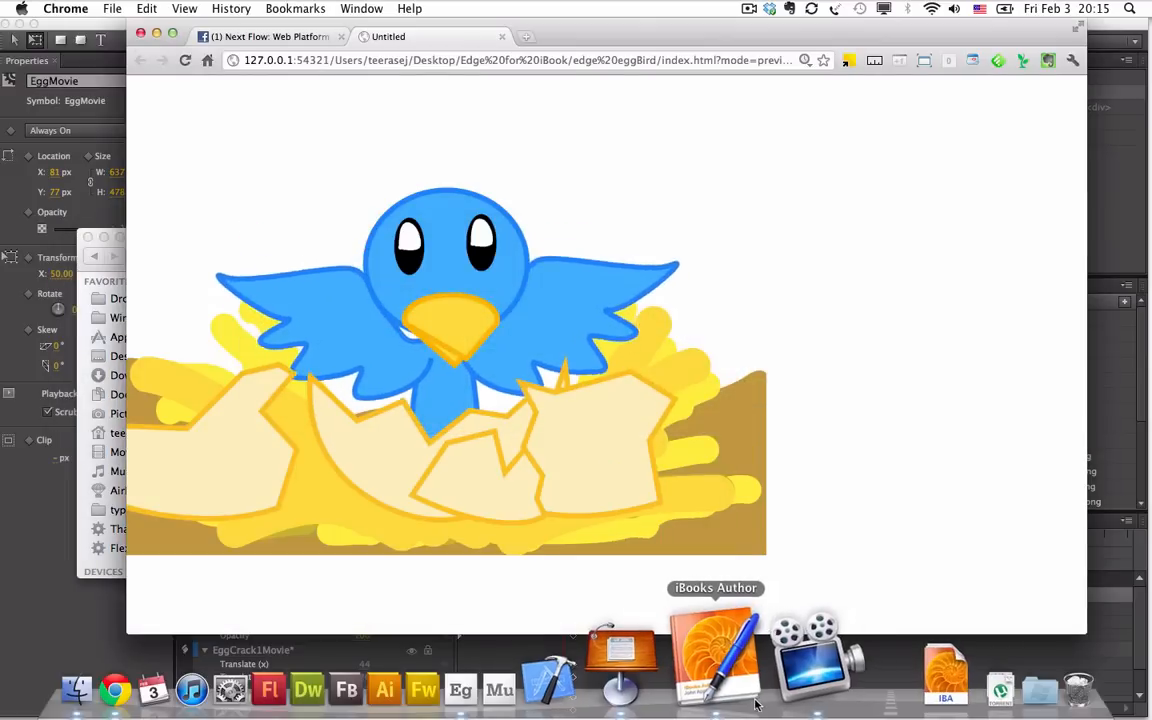
Step: Switch to iBooks Author and play the embedded eggBird widget full-size
{"action": "left_click", "coordinate": [716, 656]}
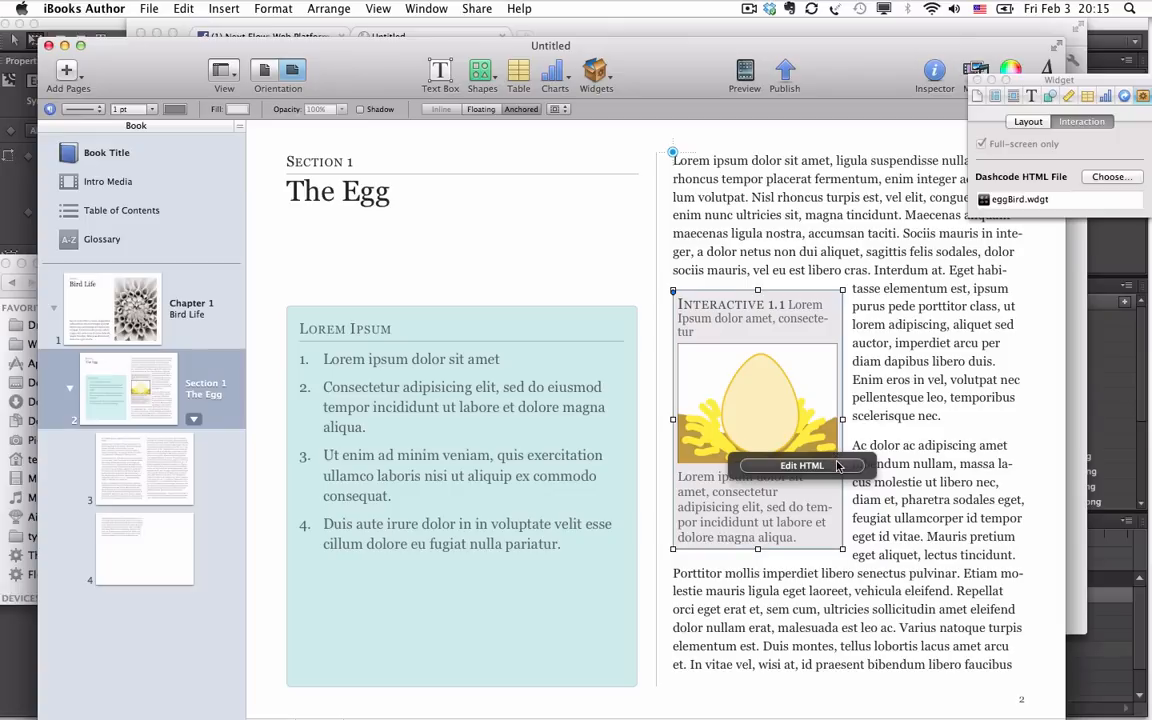
{"action": "left_click", "coordinate": [802, 464]}
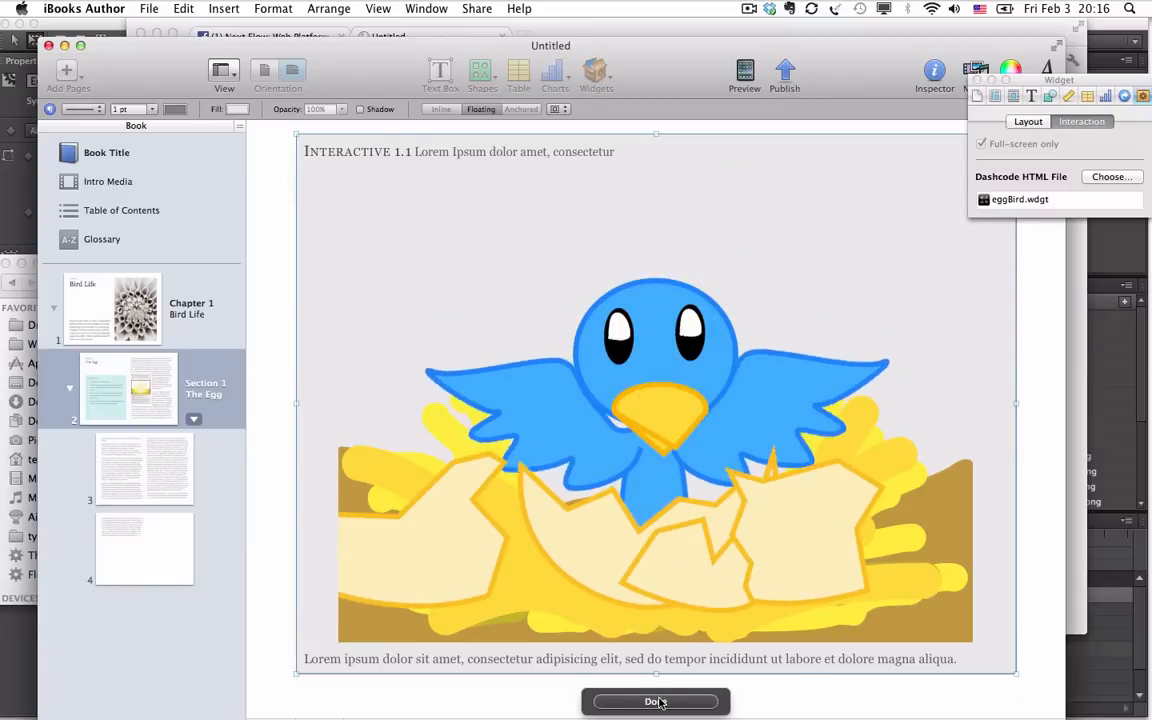
Step: Finish widget playback with Done, returning to The Egg page layout
{"action": "left_click", "coordinate": [656, 700]}
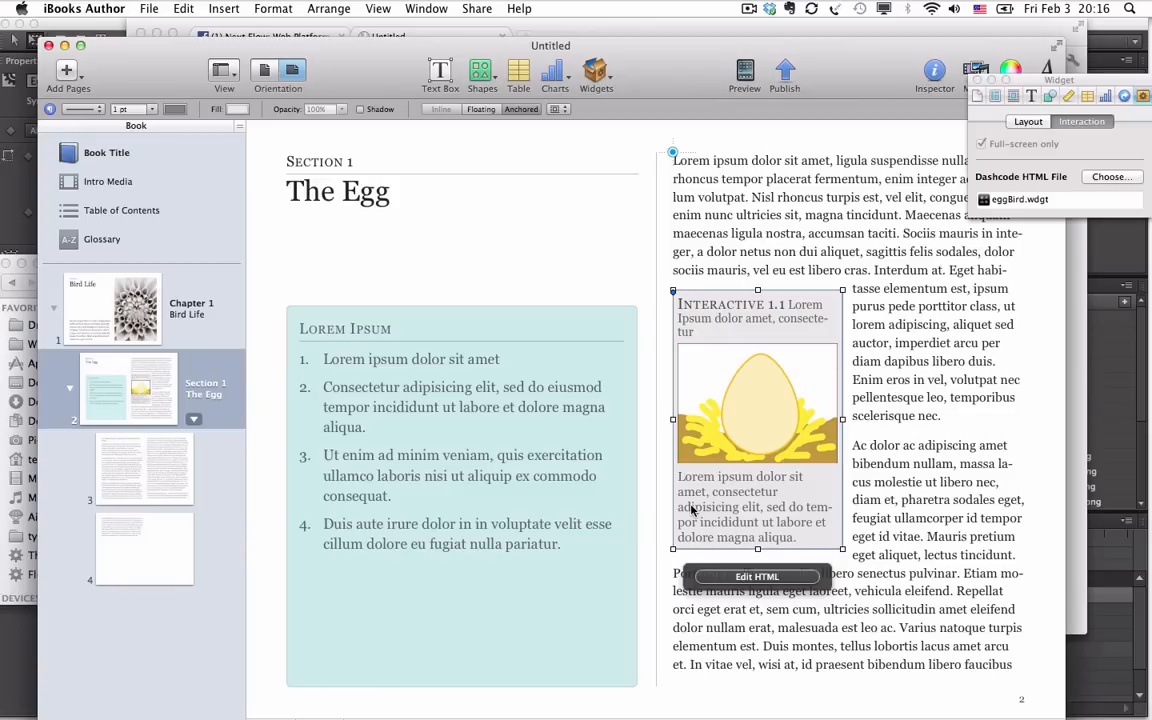
{"action": "mouse_move", "coordinate": [268, 188]}
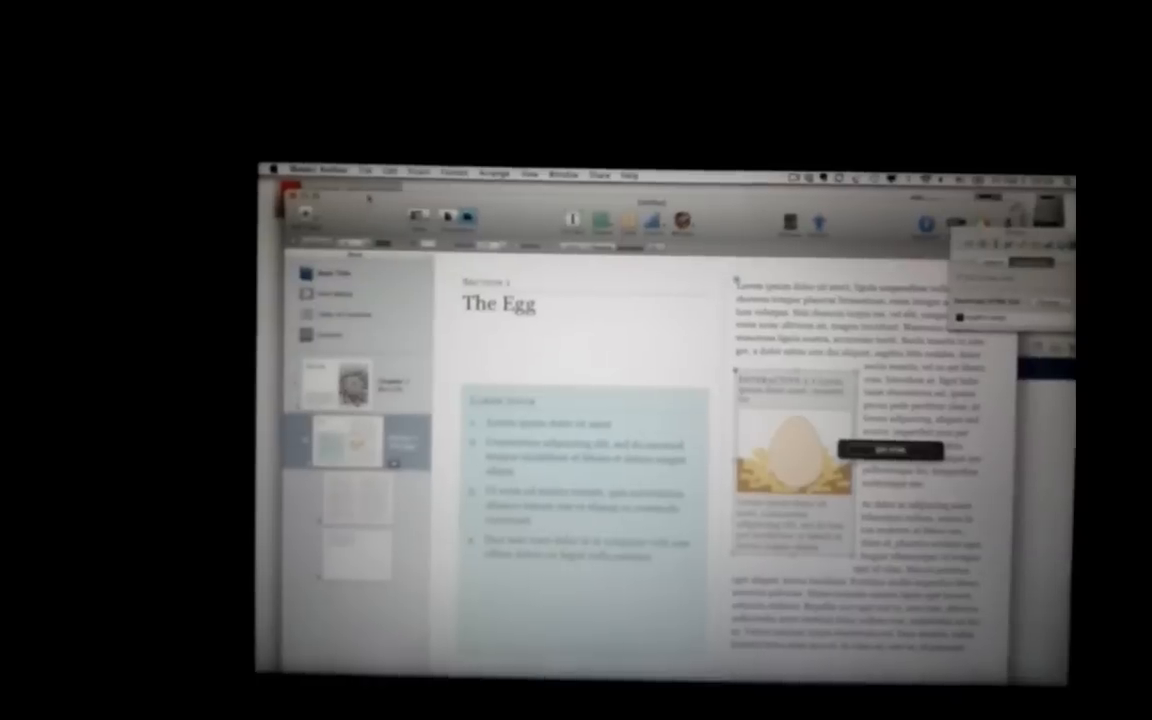
Step: Show the File menu commands over The Egg page
{"action": "left_click", "coordinate": [368, 192]}
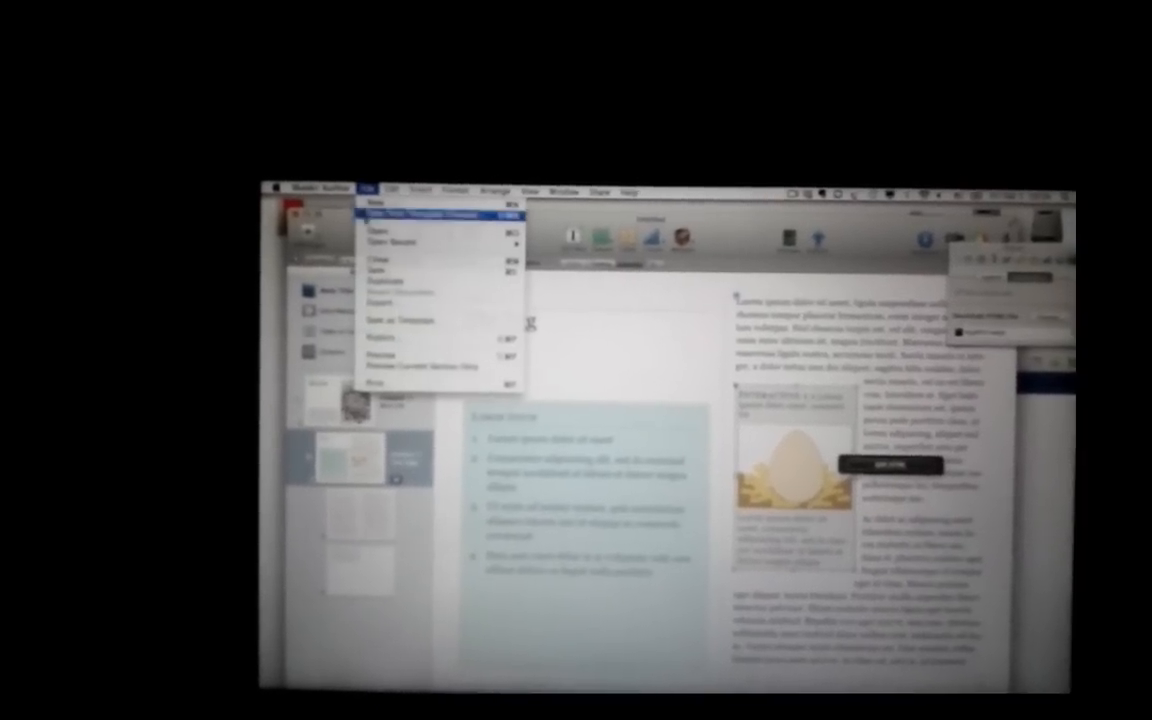